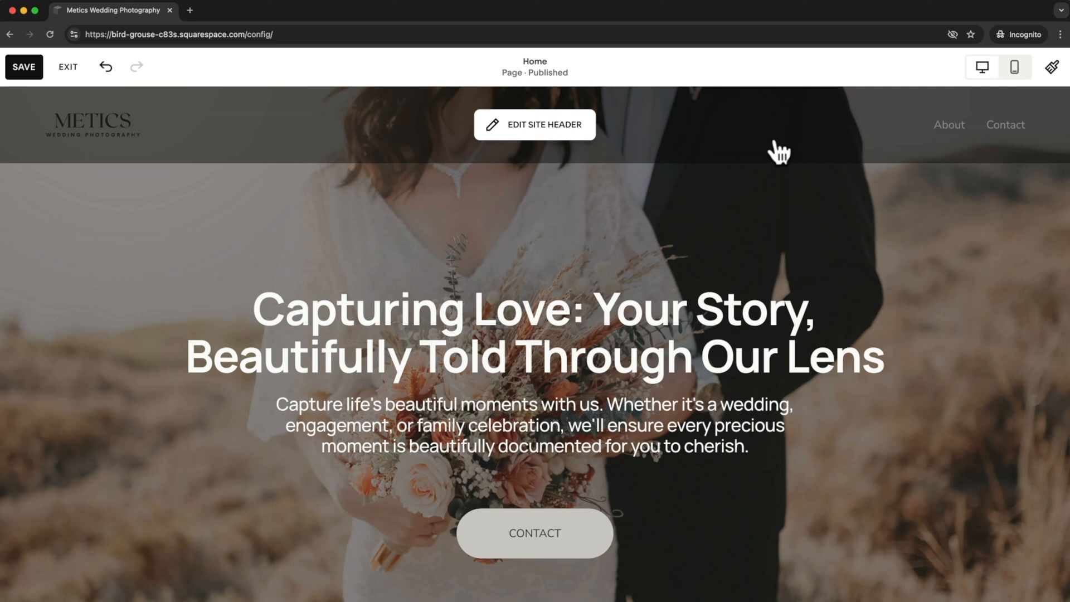
mouse_move(662, 150)
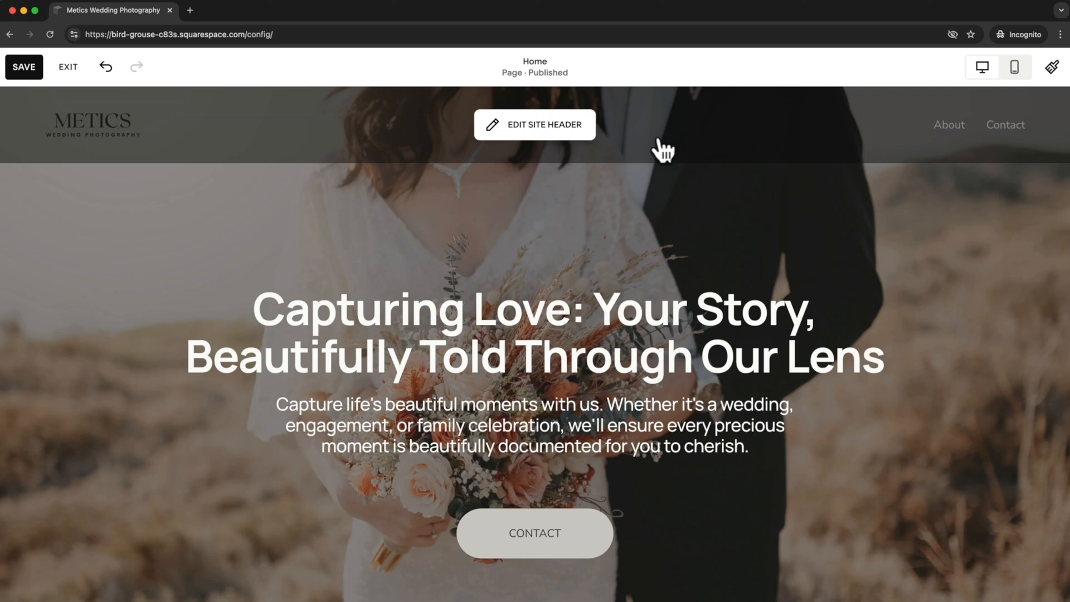
Scroll past the contact form until the default site footer is in view
scroll(down, 3)
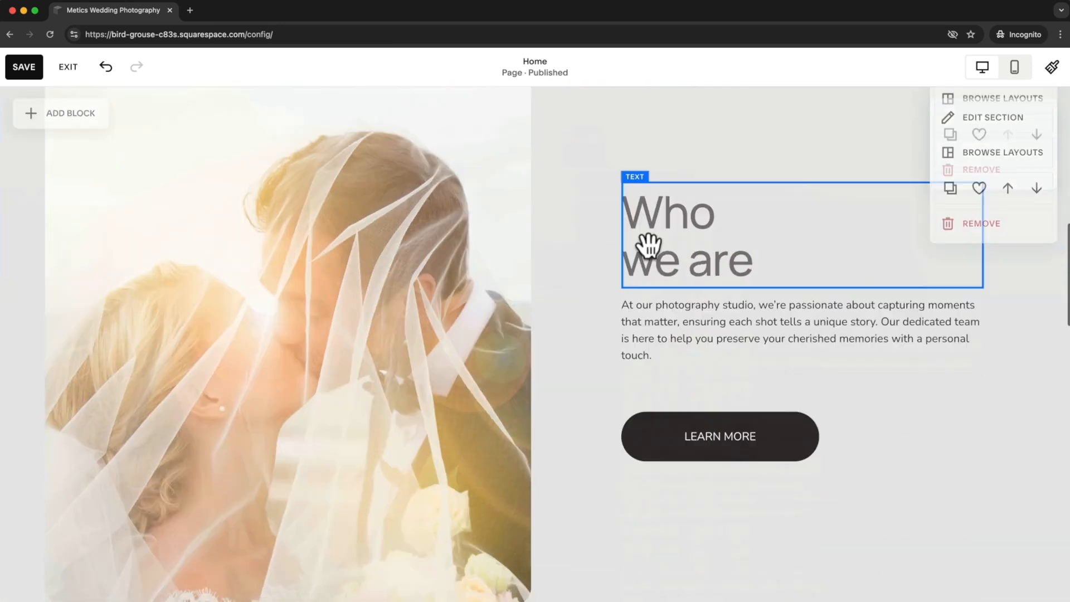
scroll(down, 3)
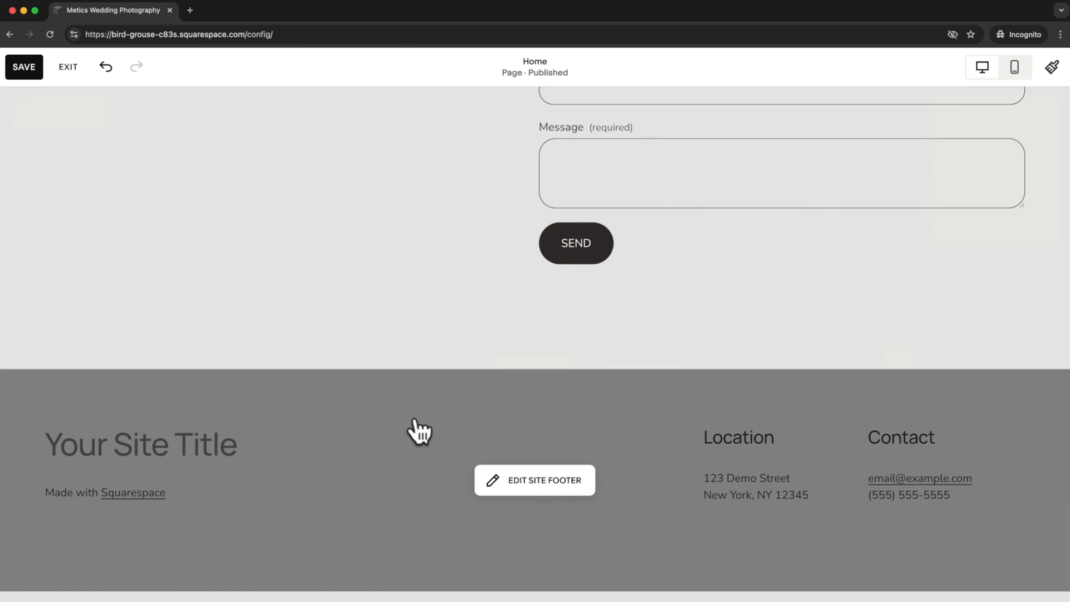
mouse_move(489, 530)
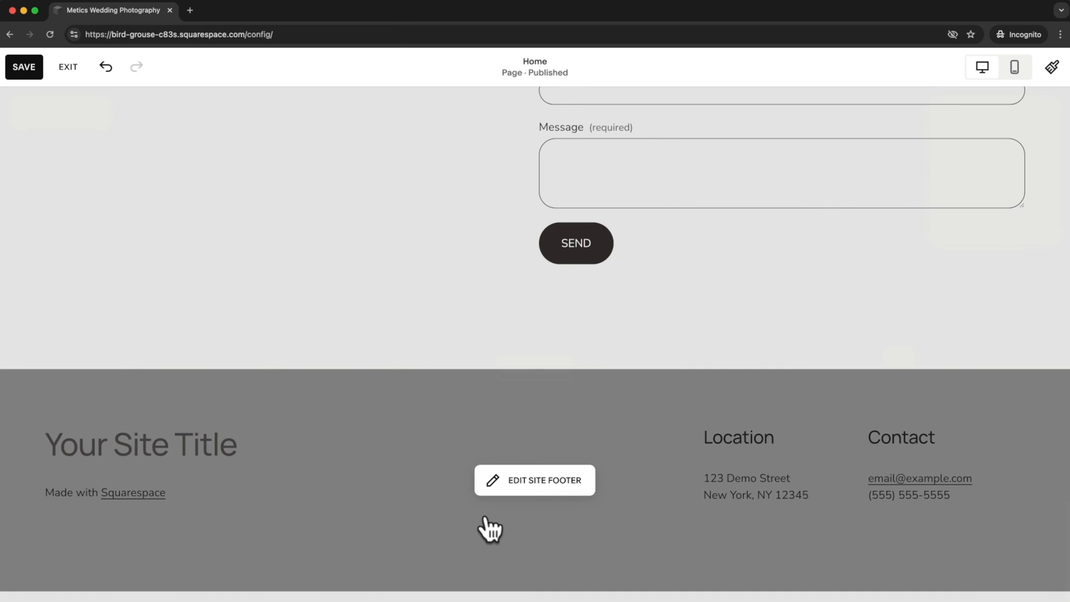
mouse_move(442, 409)
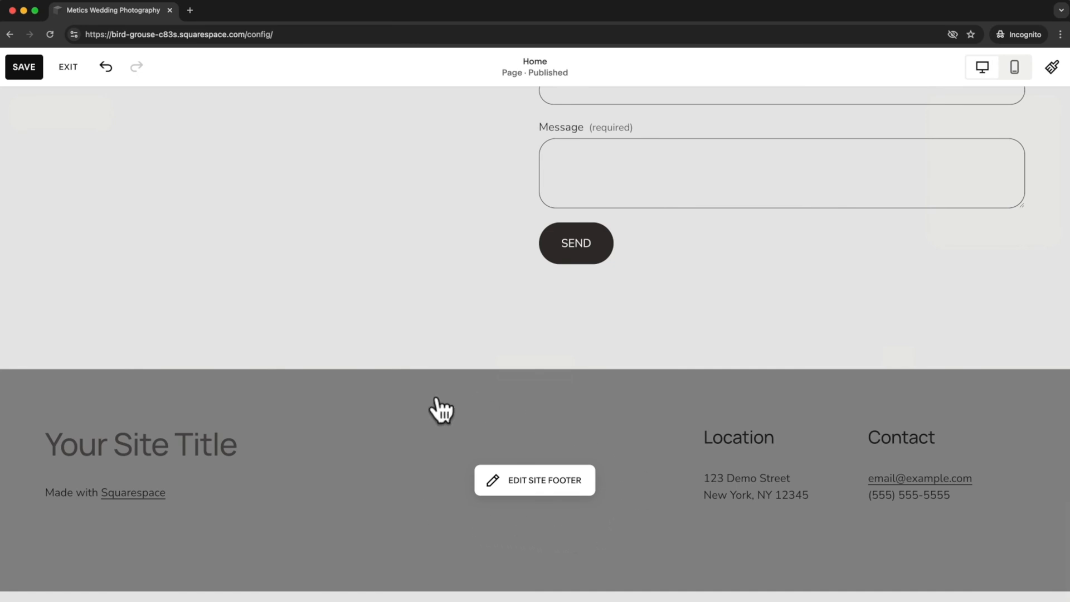
mouse_move(636, 453)
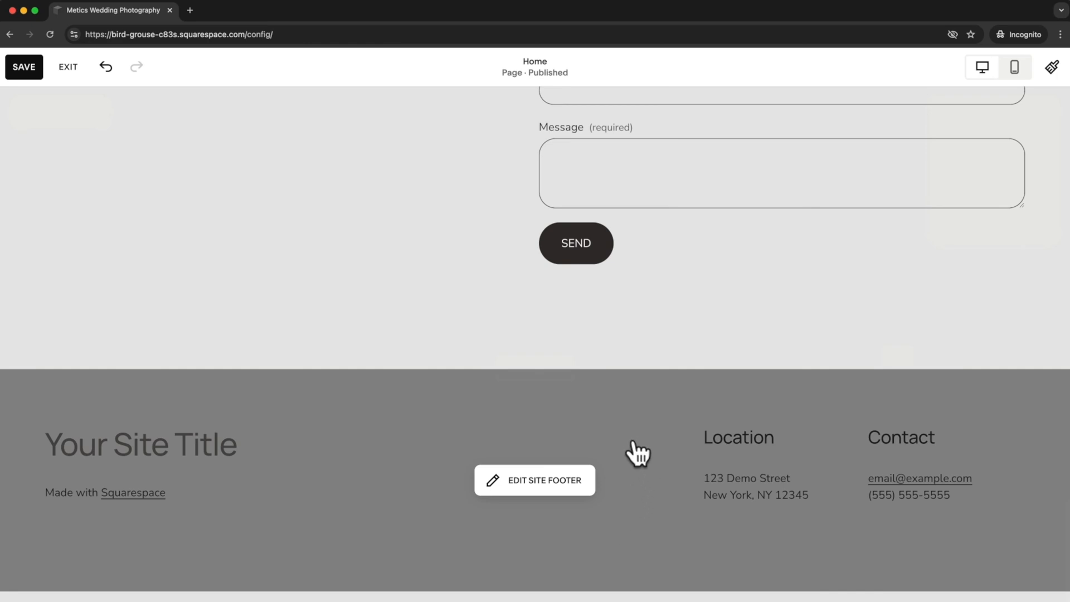
Remove the default footer section and bring up the prebuilt footer layouts gallery
click(534, 479)
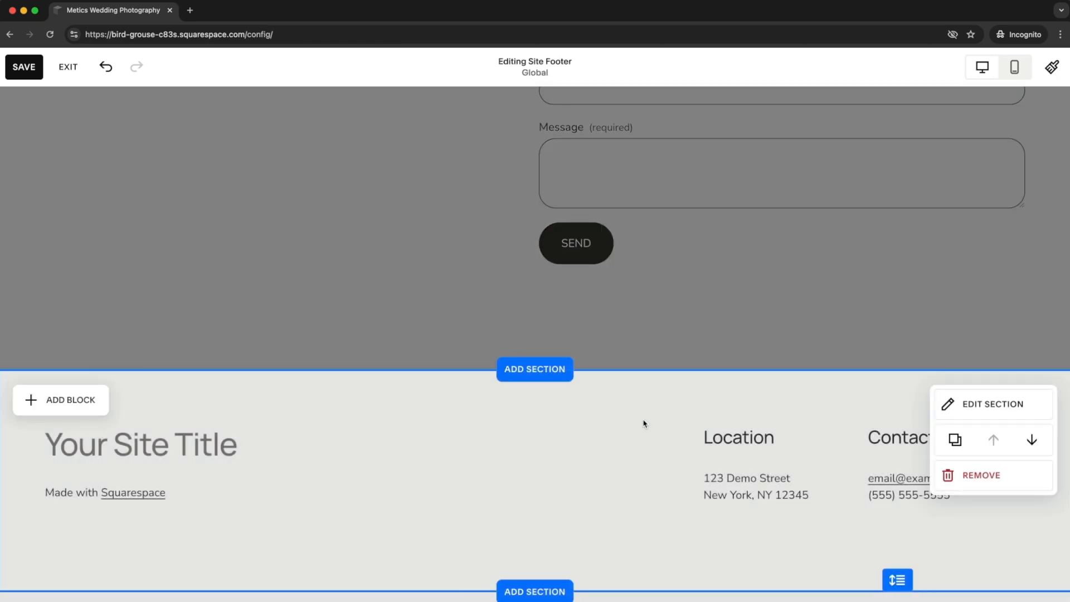
mouse_move(981, 475)
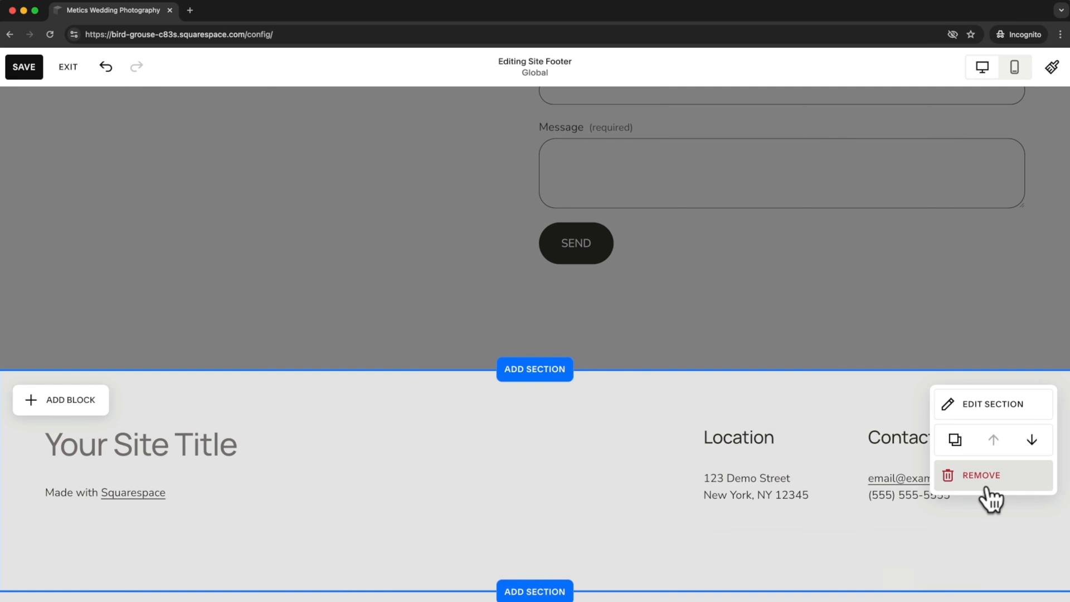
click(981, 475)
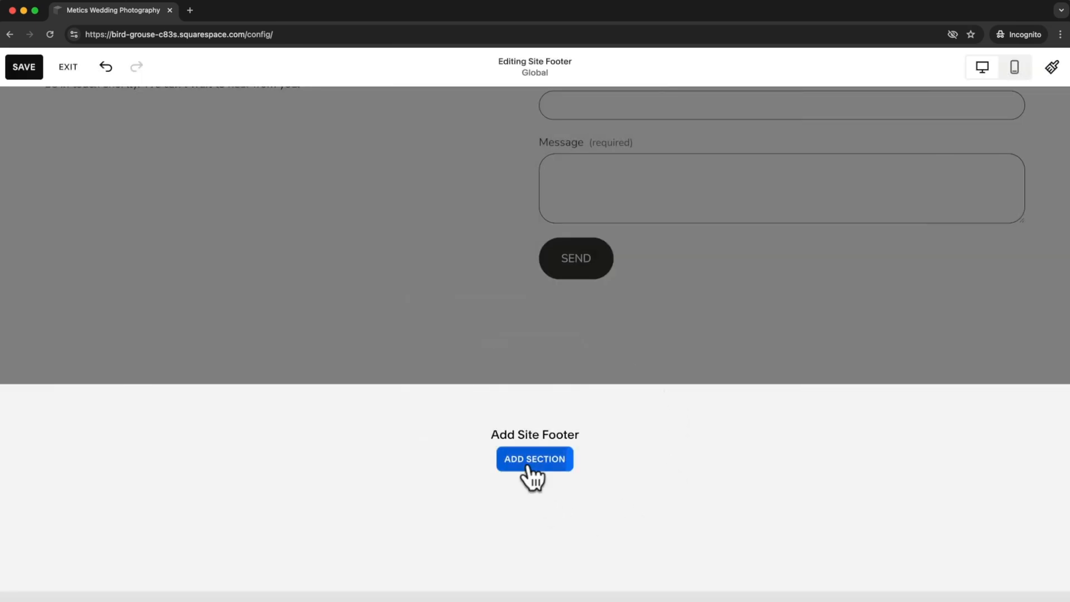
click(534, 458)
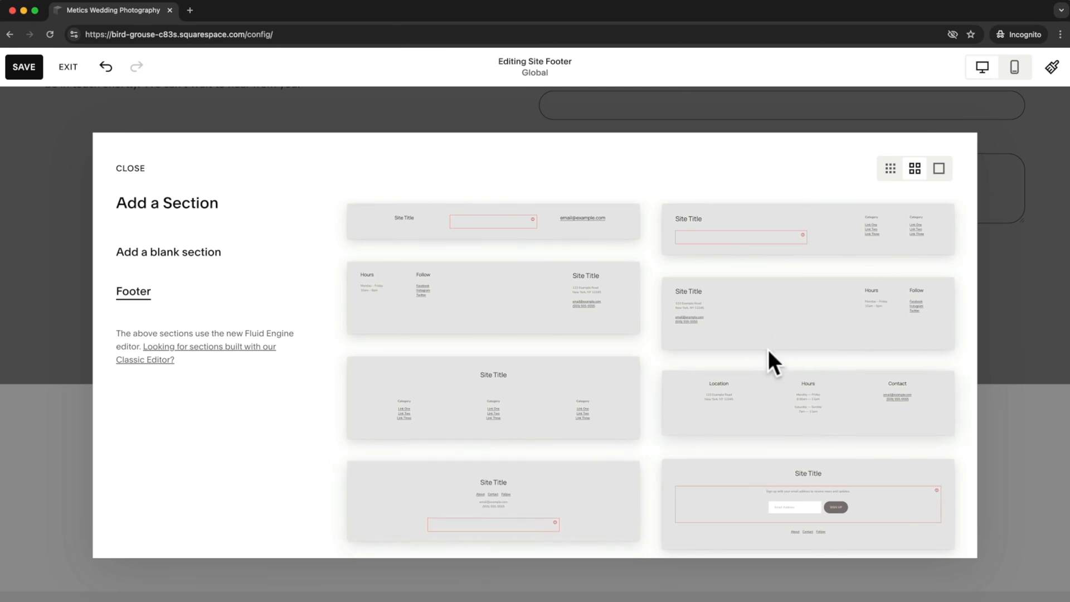
mouse_move(729, 244)
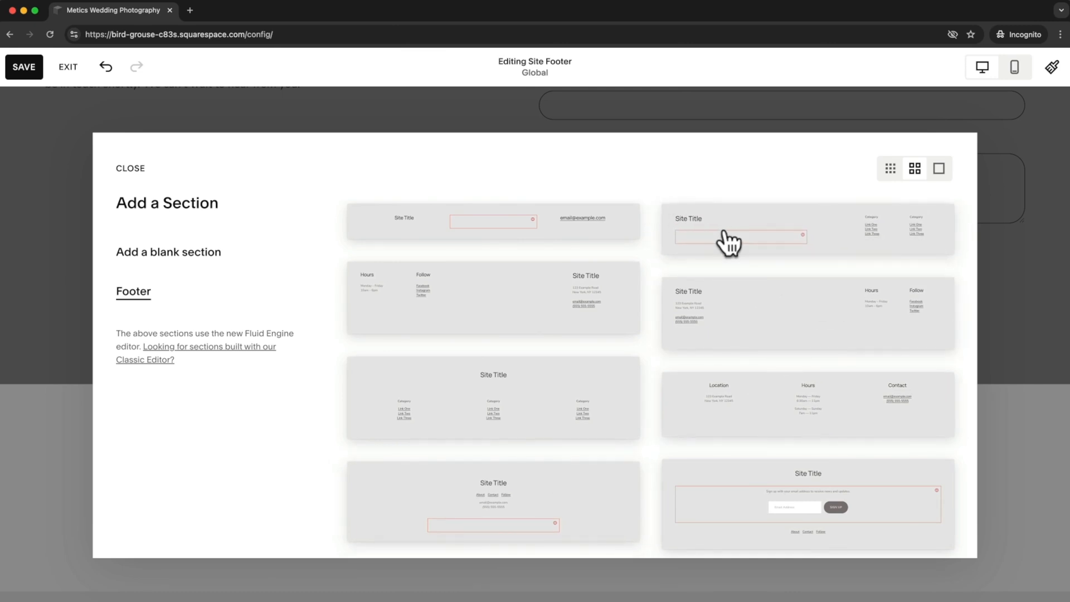
mouse_move(702, 268)
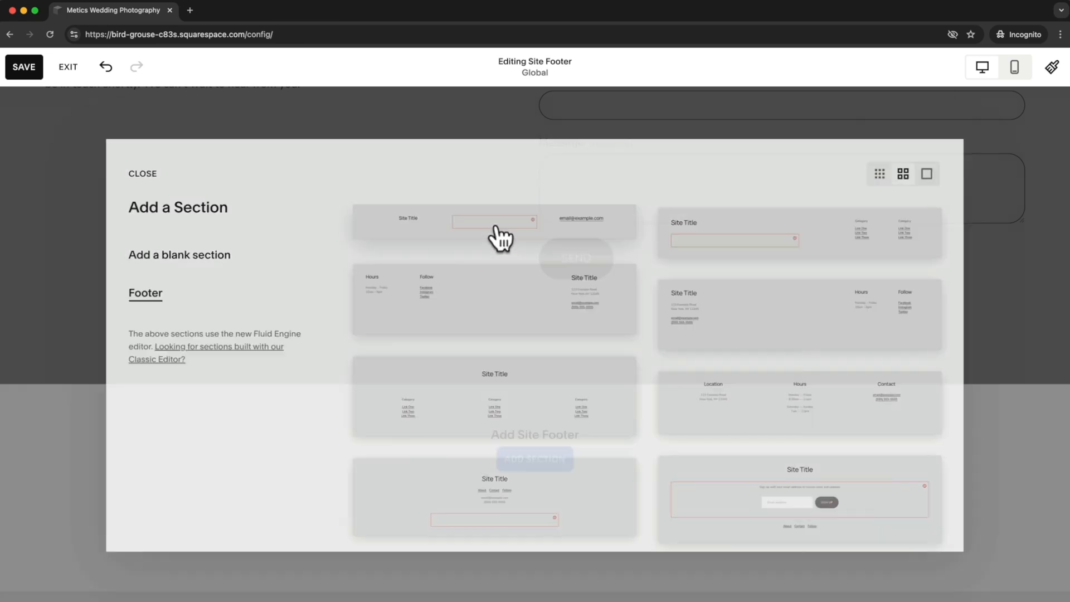
Add the title-icons-email footer layout and insert the Metics logo from the image library
click(493, 220)
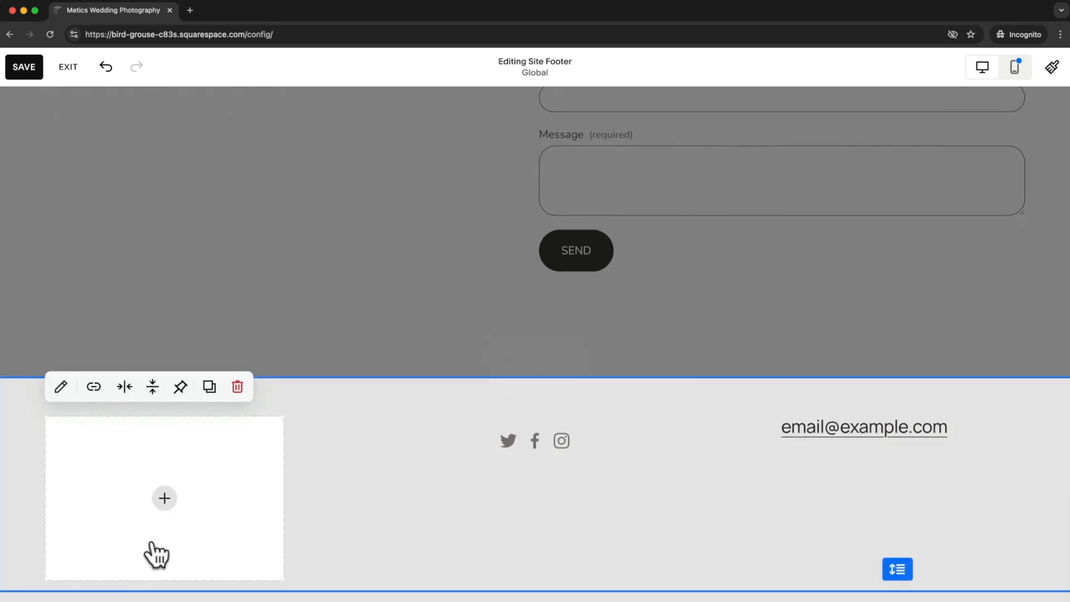
click(164, 498)
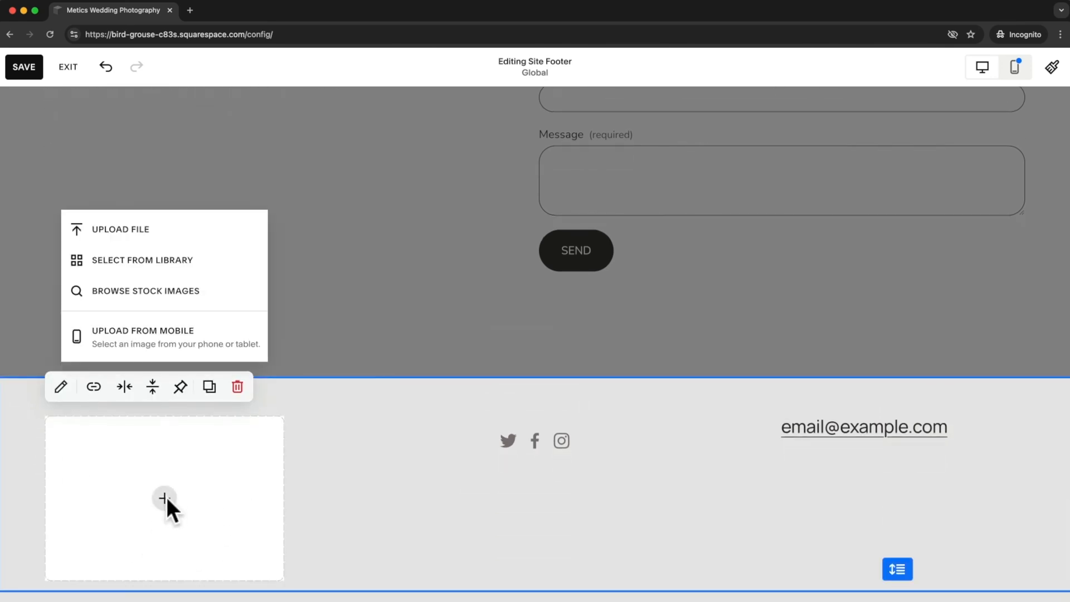
mouse_move(141, 260)
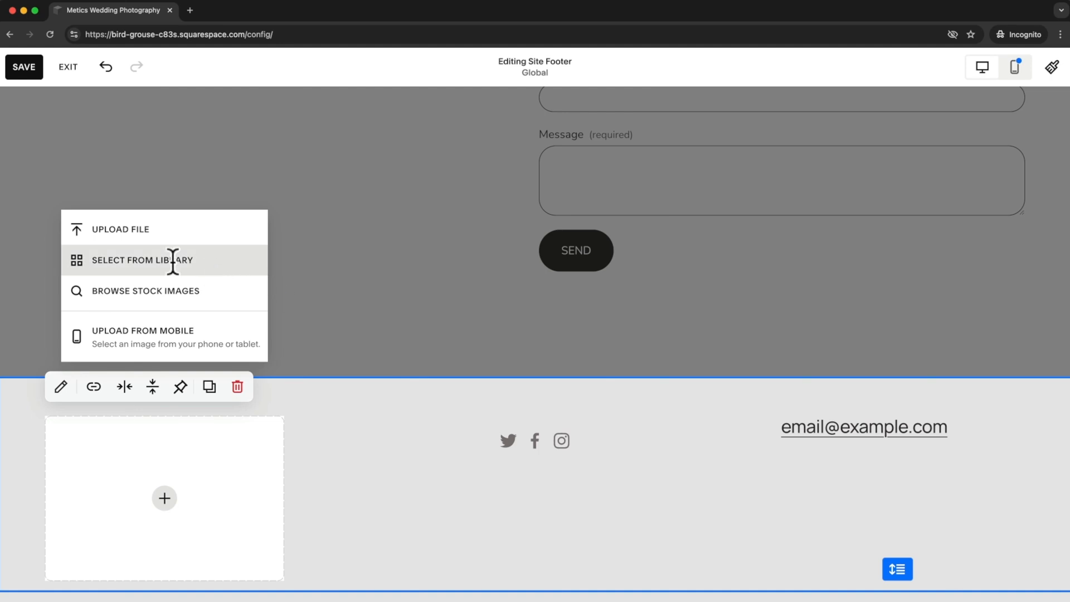
click(142, 259)
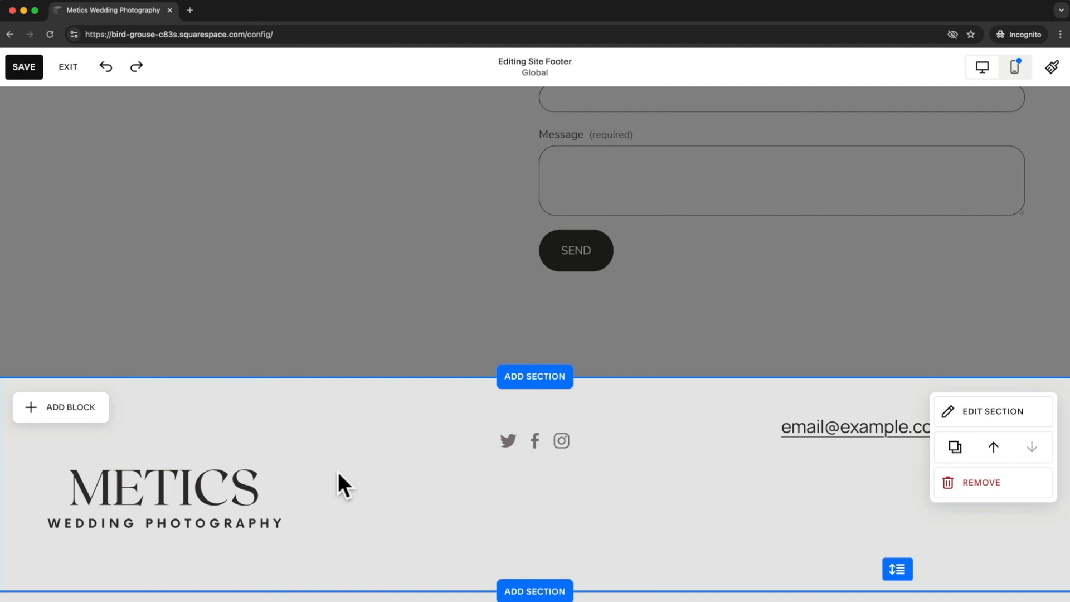
click(164, 492)
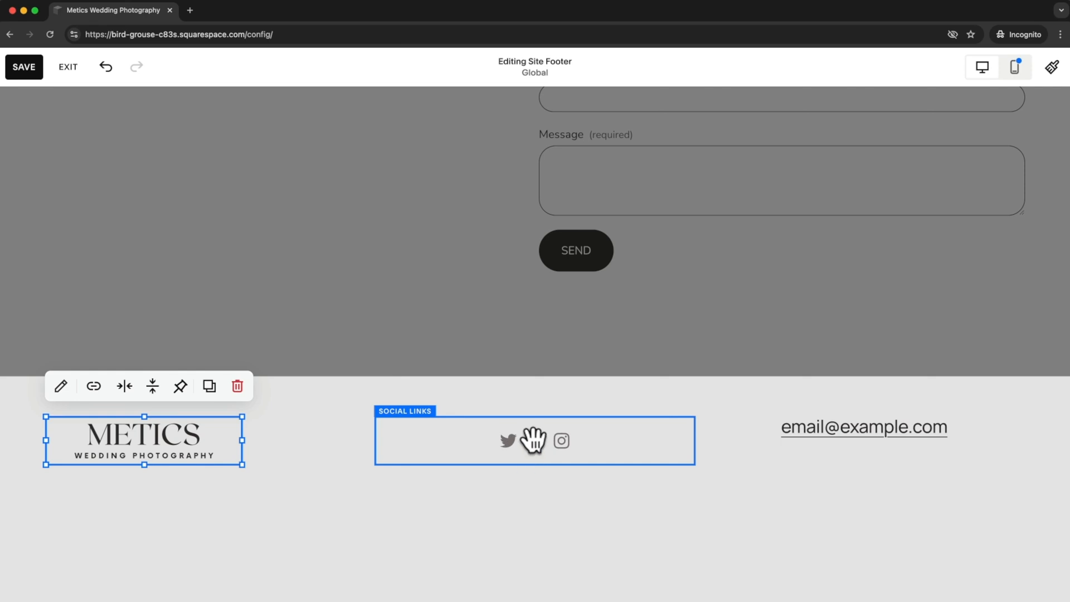
click(534, 439)
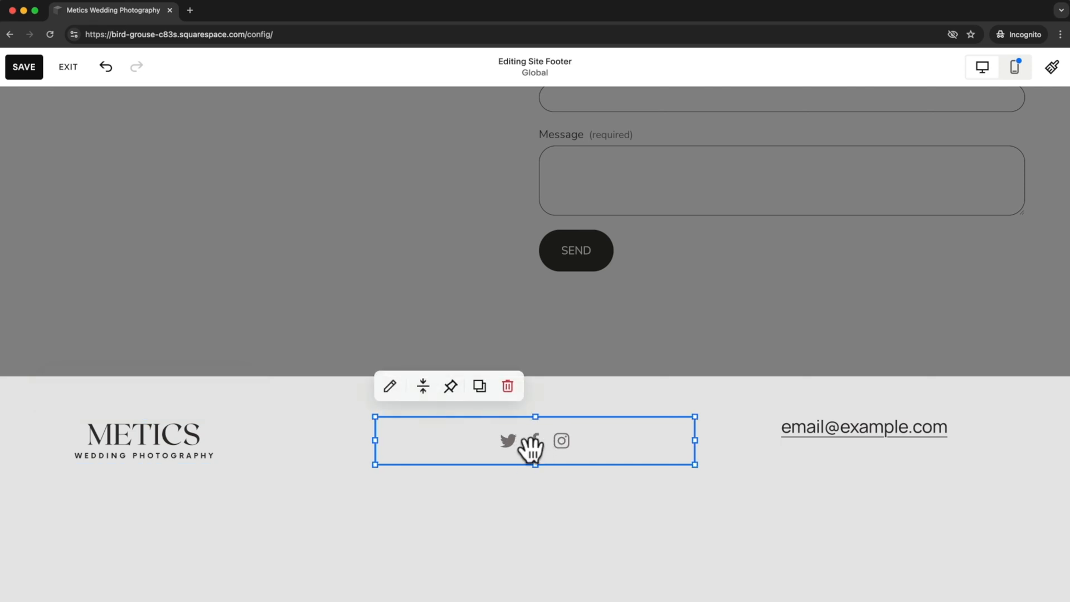
click(389, 386)
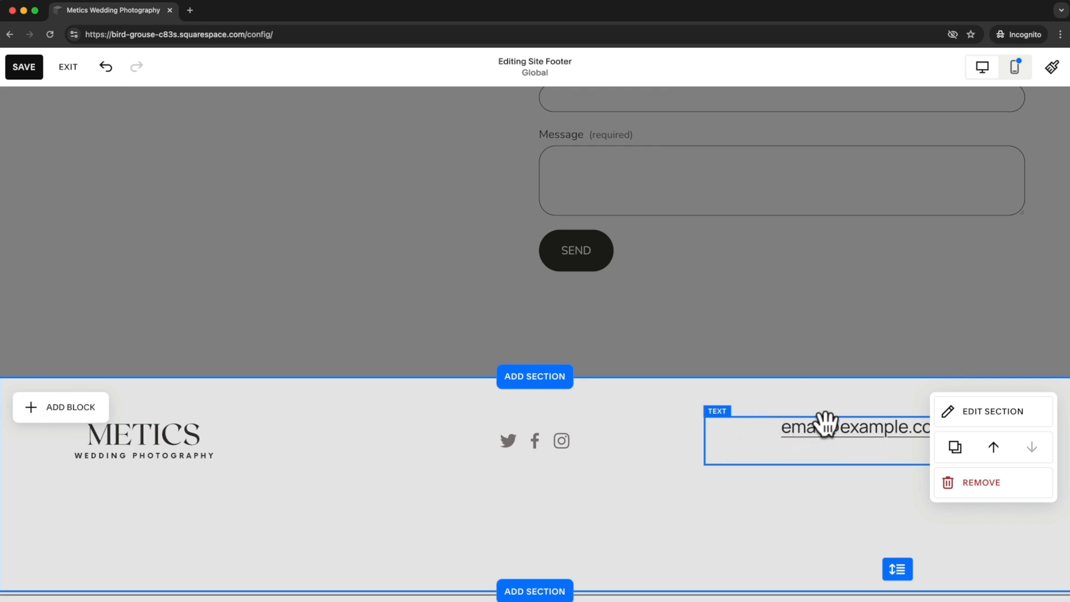
click(823, 427)
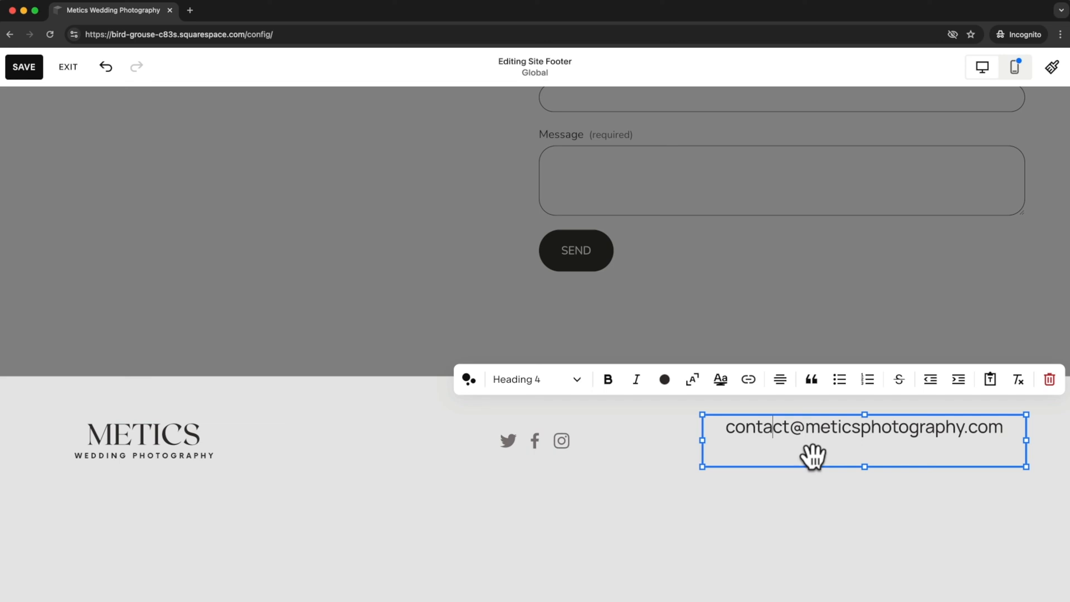
mouse_move(749, 454)
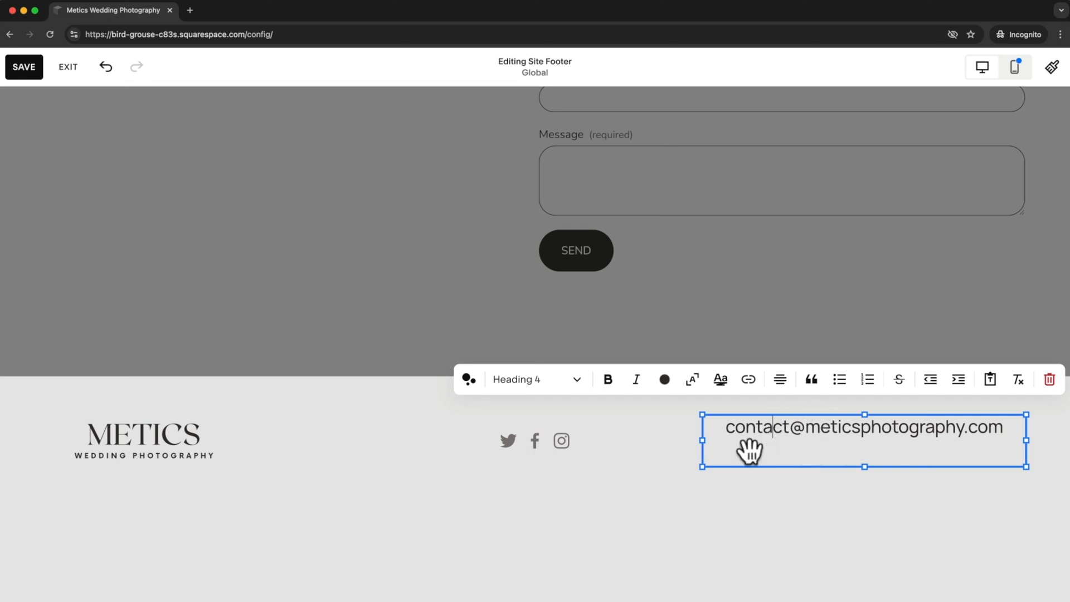
mouse_move(713, 413)
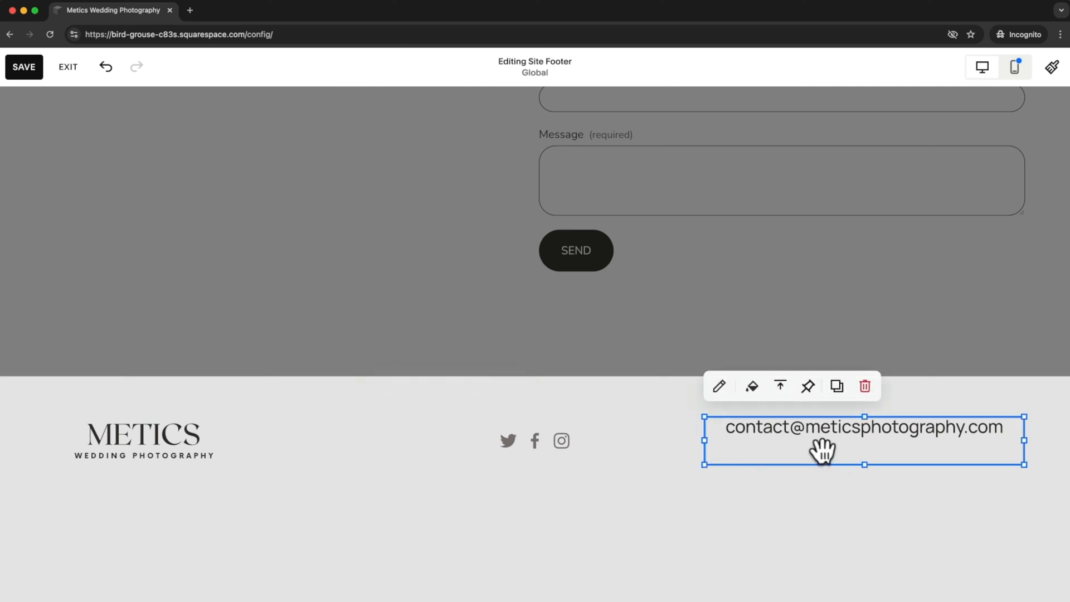
Vertically centre the email block so it sits level with the social icons
click(779, 385)
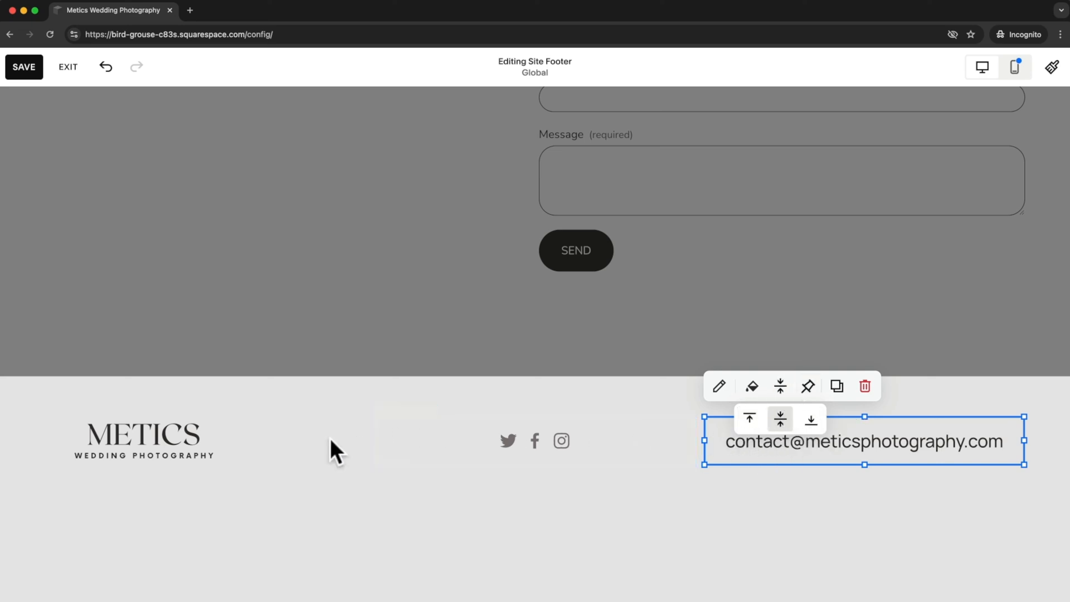
mouse_move(778, 453)
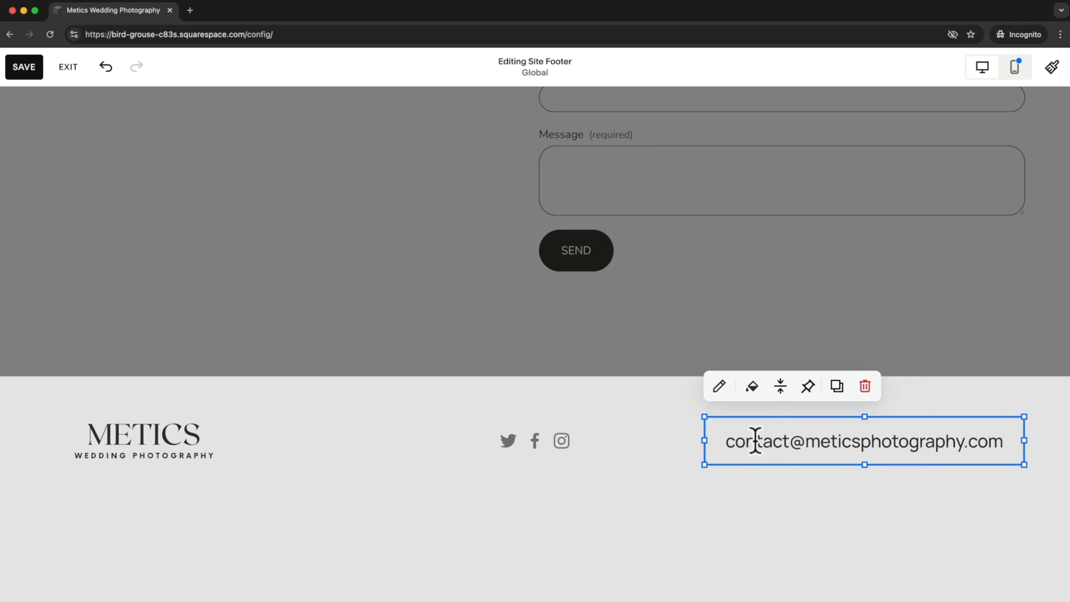
mouse_move(886, 440)
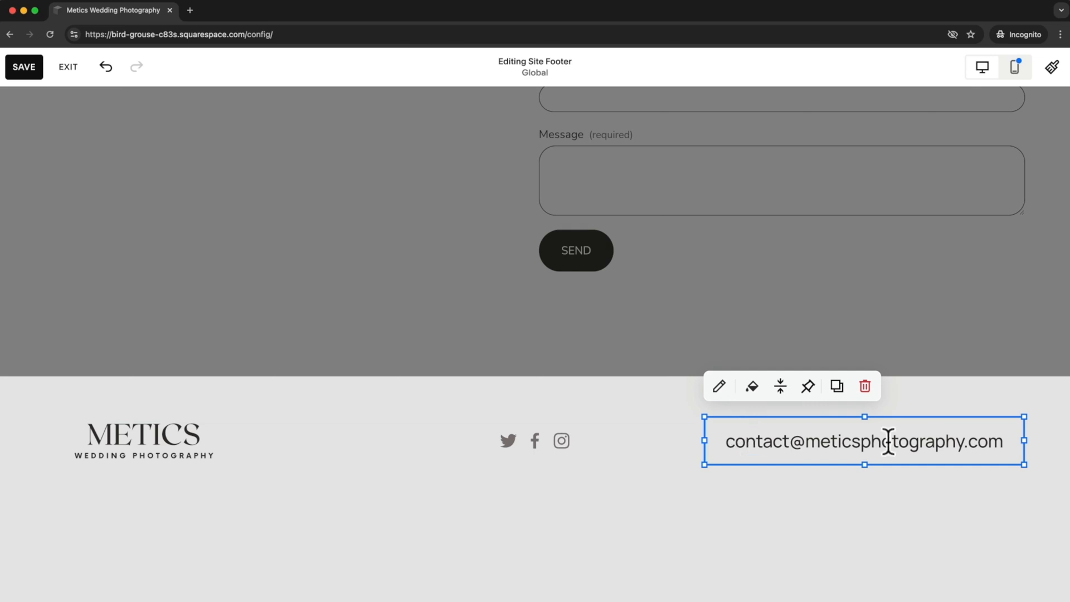
mouse_move(972, 441)
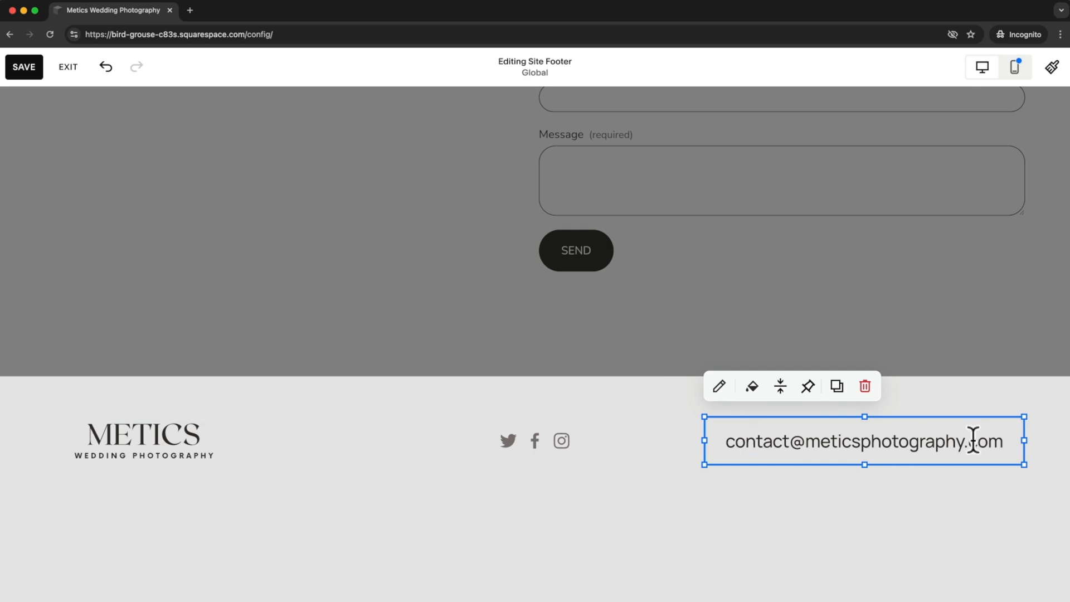
mouse_move(789, 441)
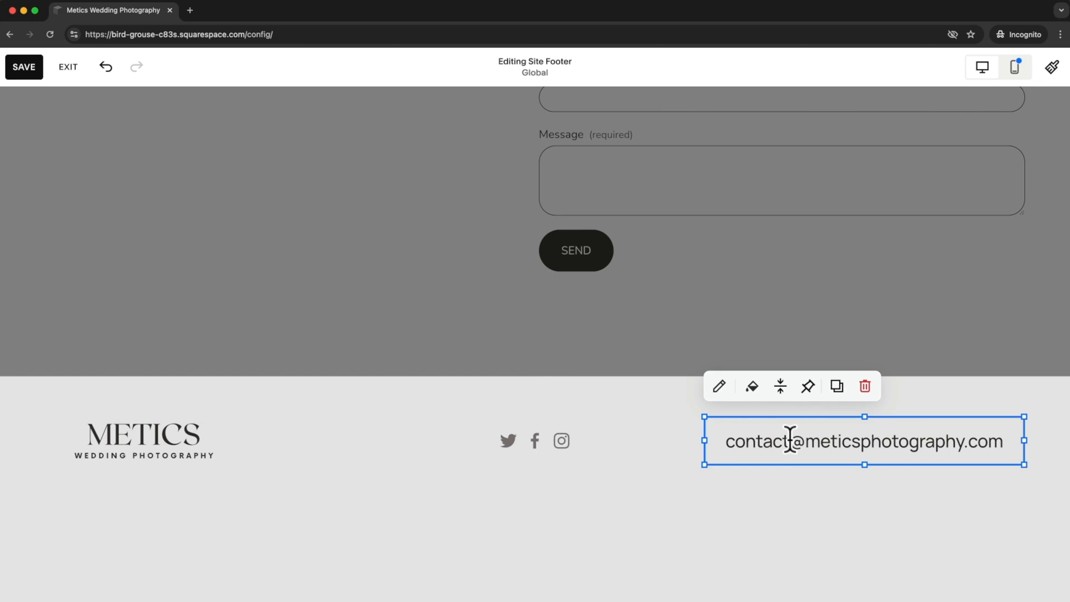
click(719, 386)
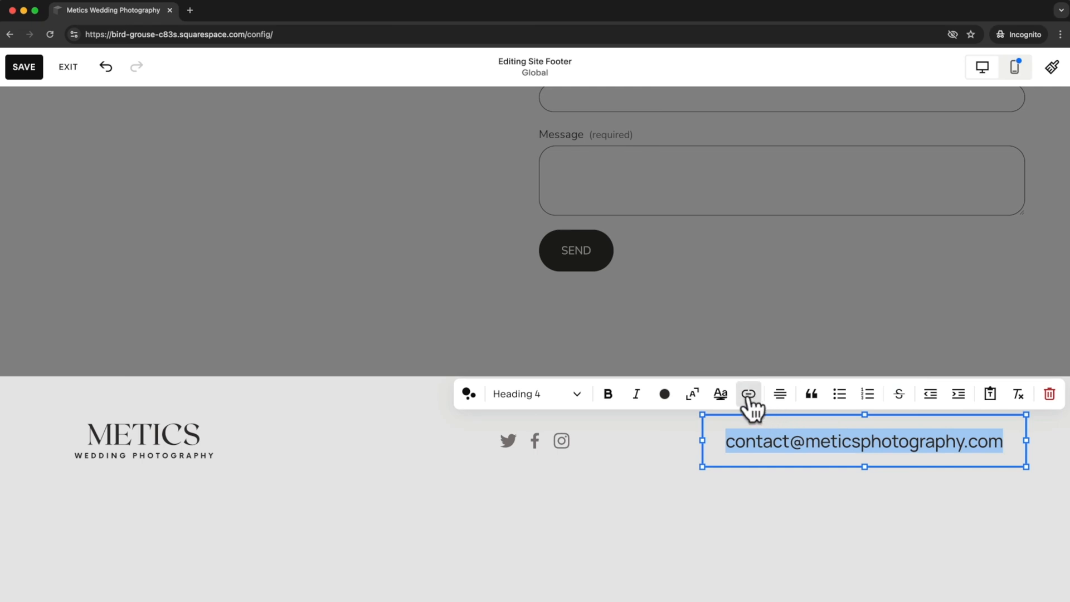
click(749, 394)
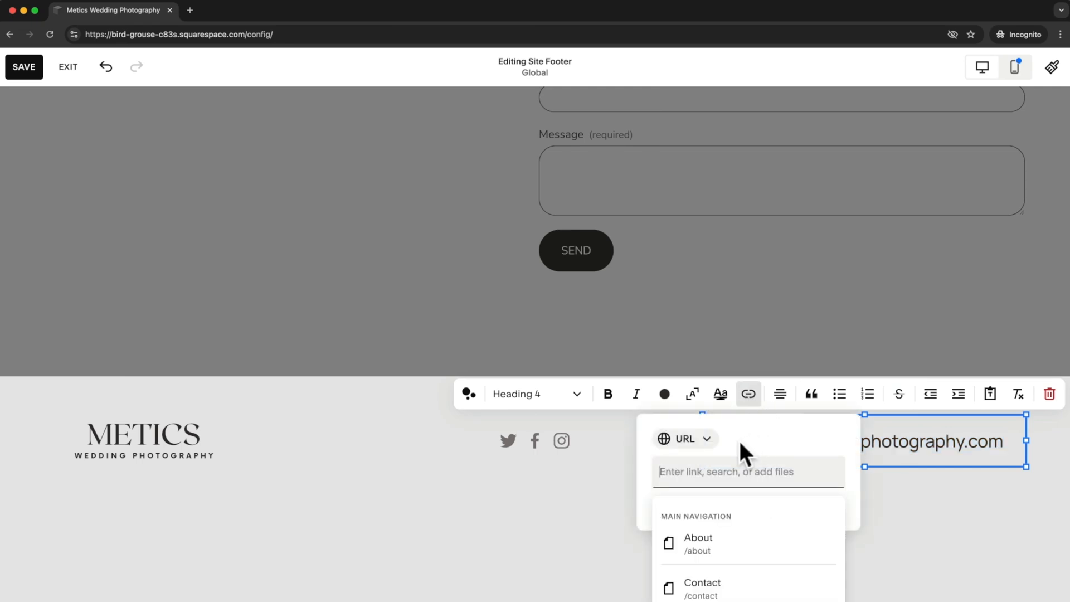
click(685, 438)
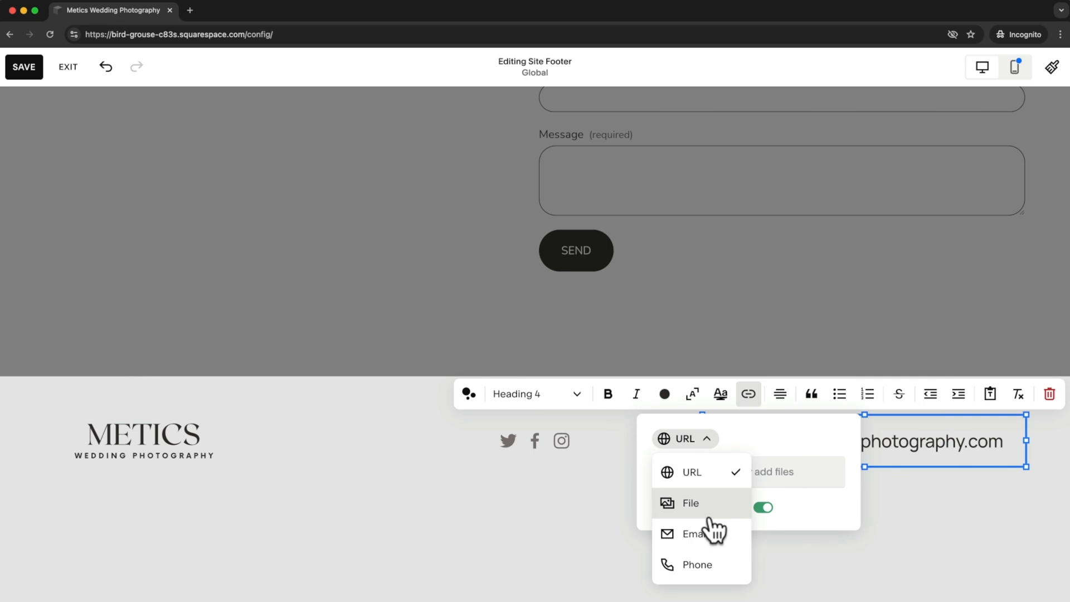
click(691, 534)
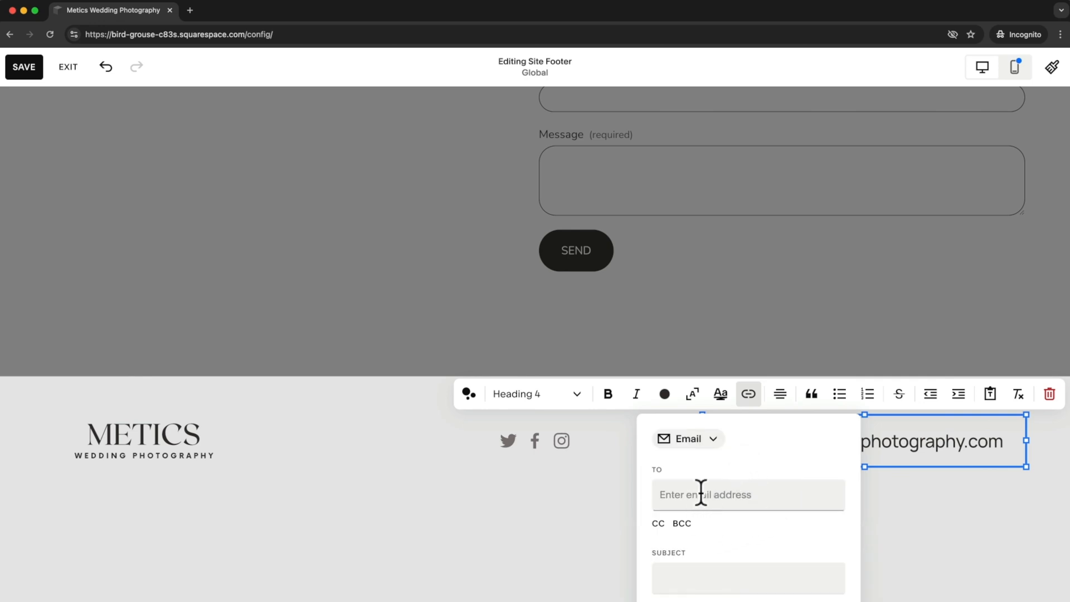
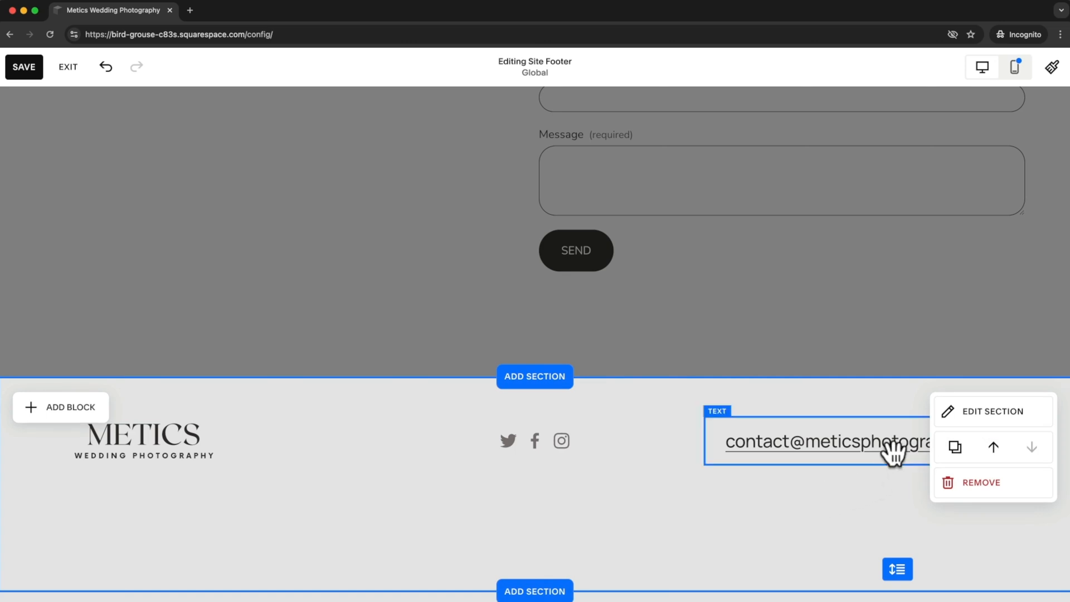
mouse_move(843, 502)
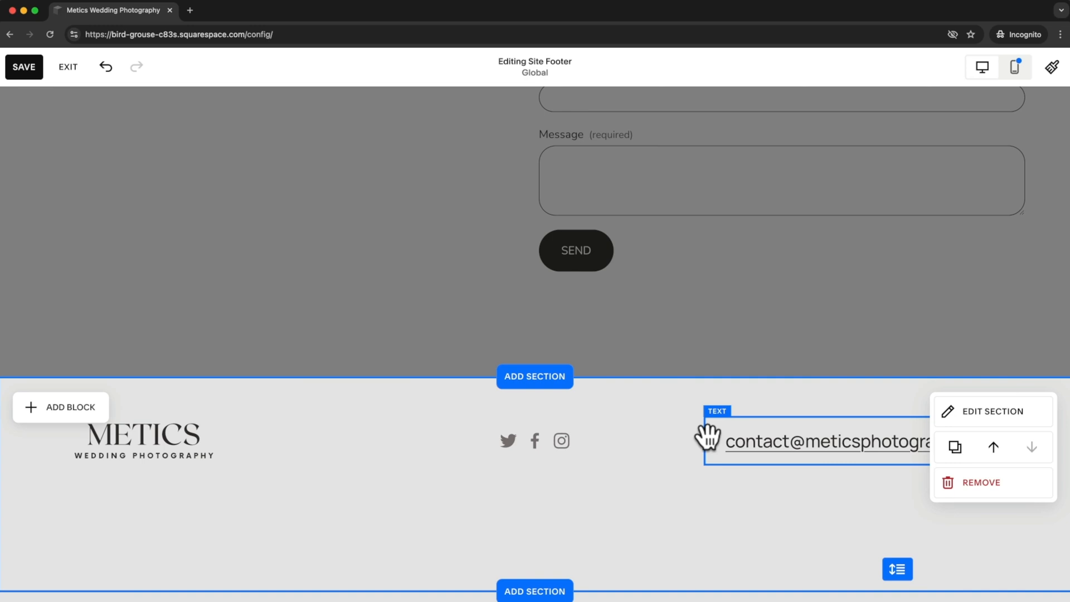
Grab the footer section handle to reveal the layout grid for resizing
click(896, 569)
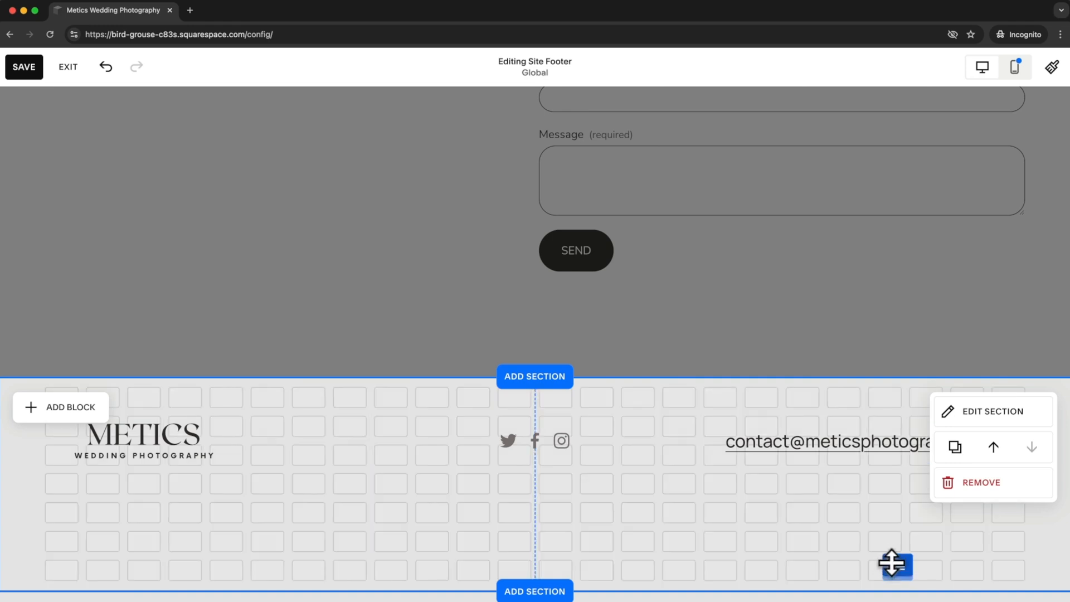